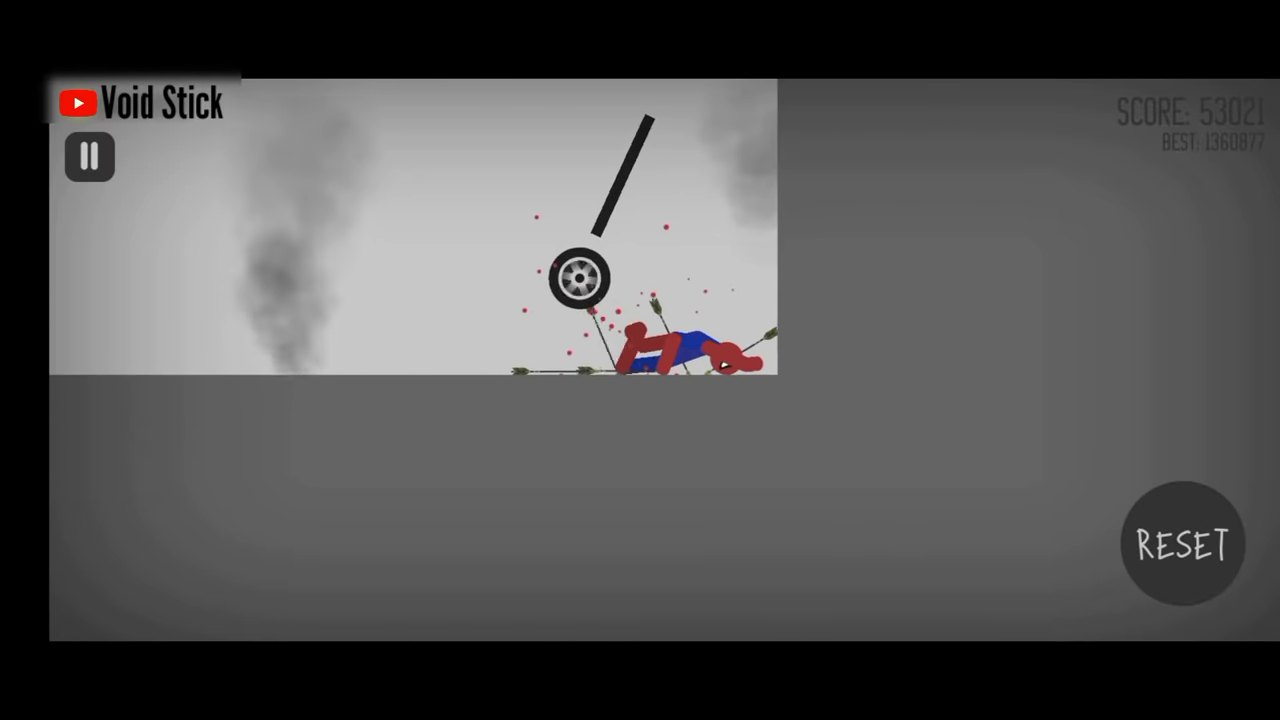
click(1181, 544)
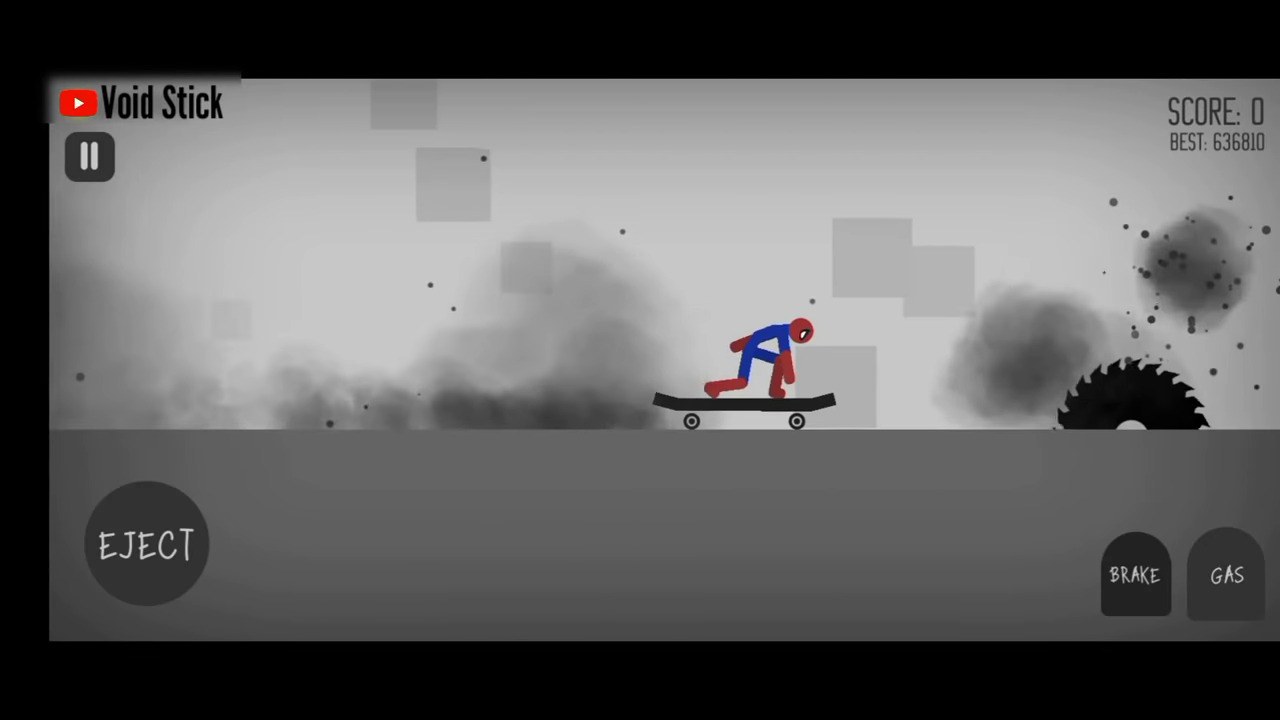
click(146, 544)
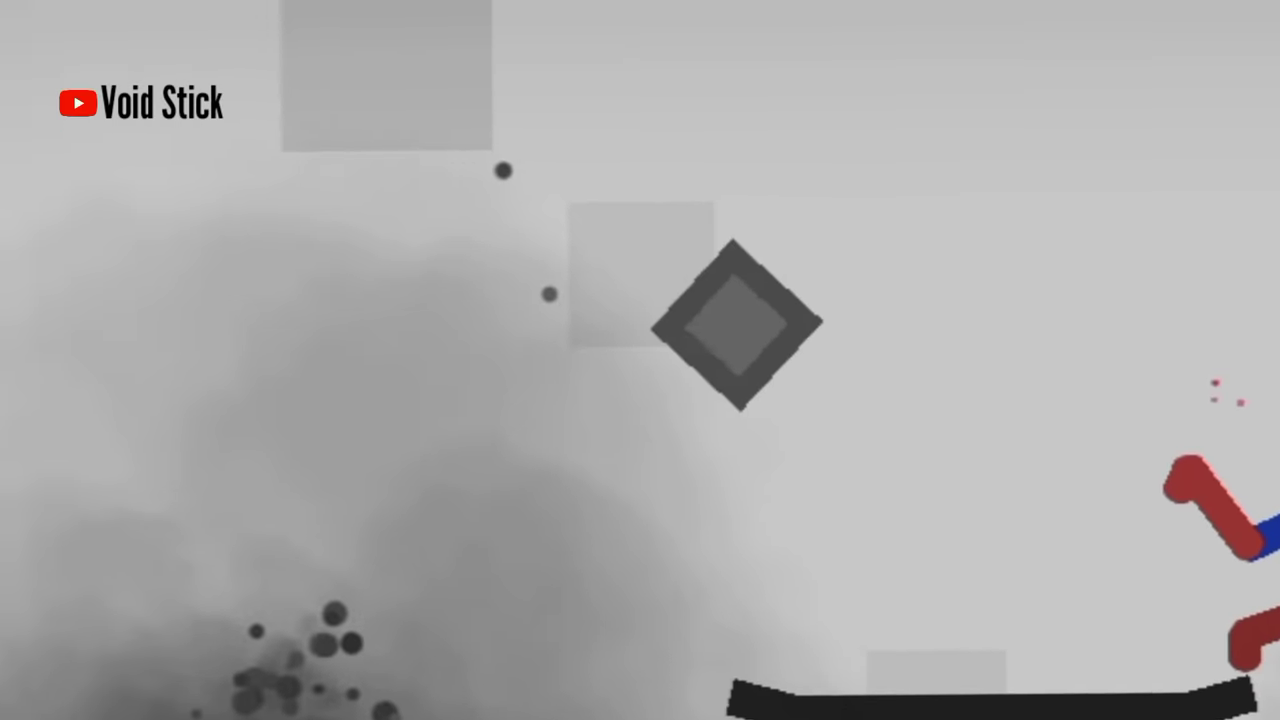